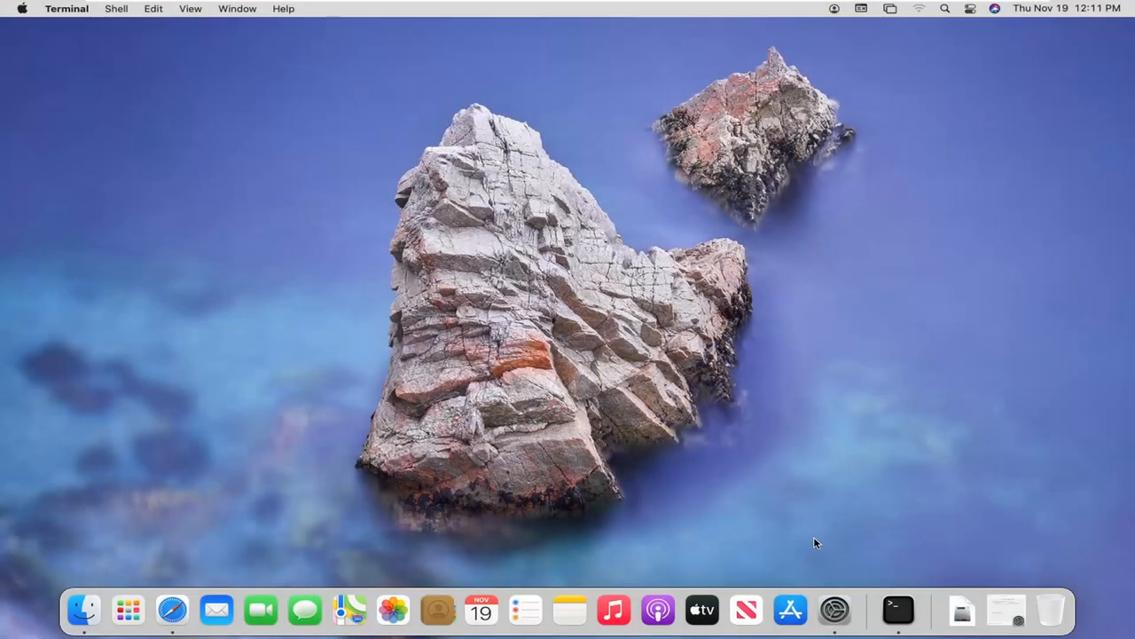
pyautogui.moveTo(753, 383)
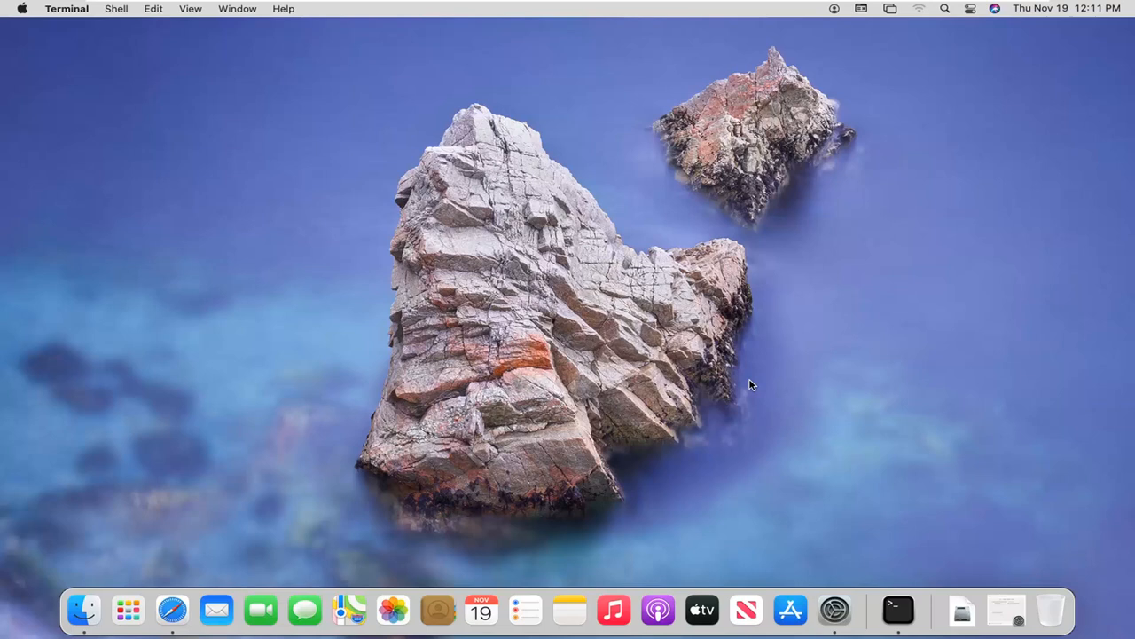
# Launch System Preferences from the Dock.
pyautogui.click(837, 605)
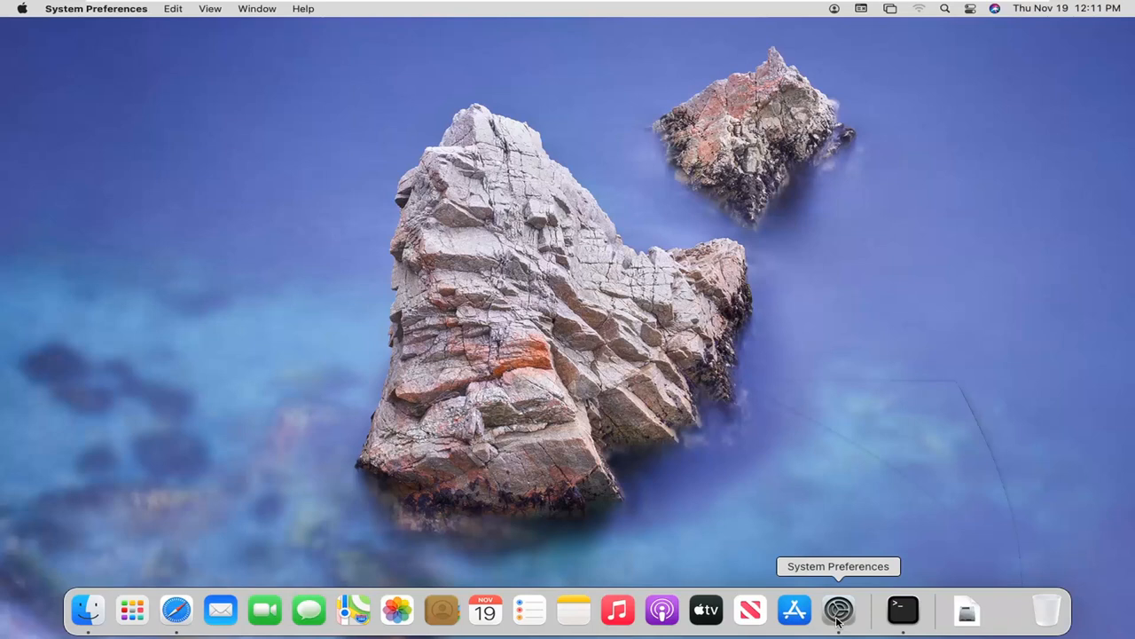
pyautogui.click(838, 610)
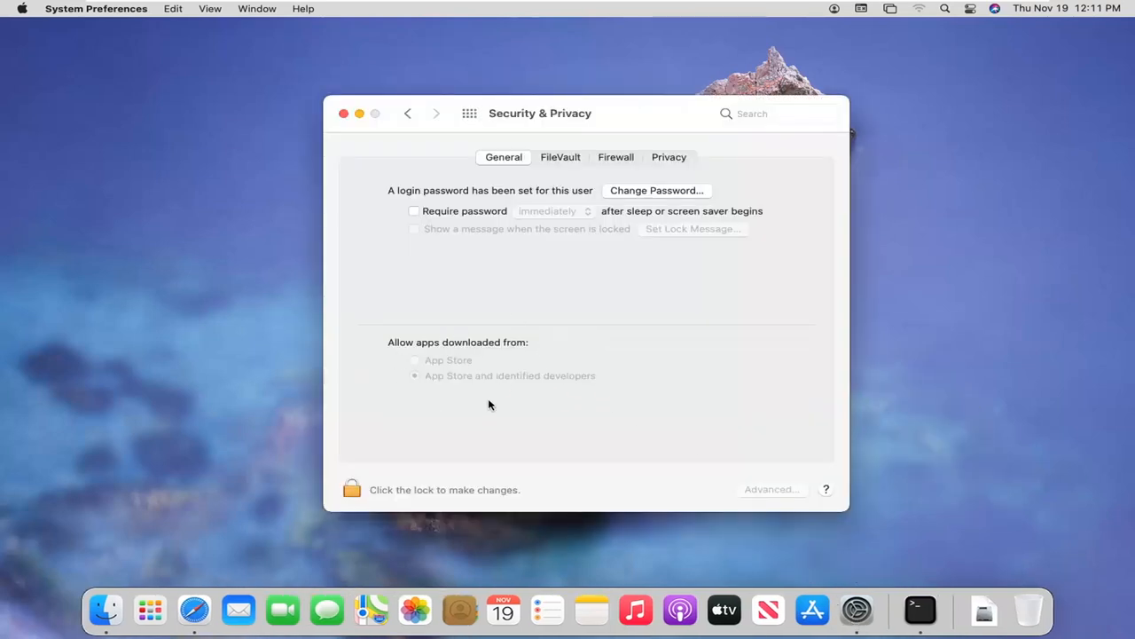
pyautogui.moveTo(443, 376)
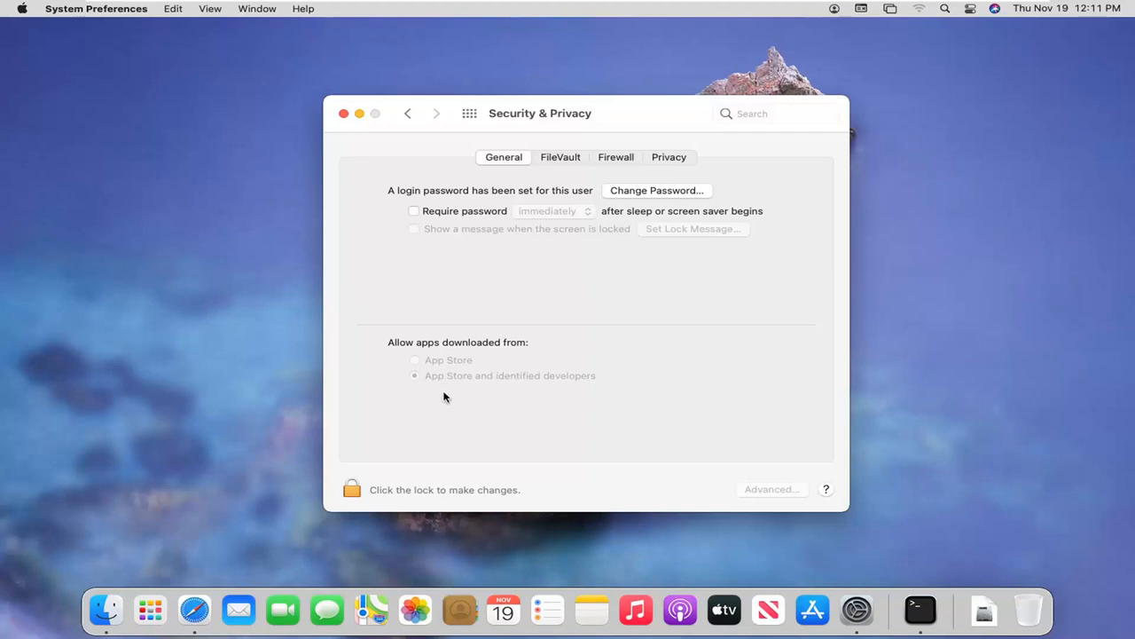
pyautogui.moveTo(412, 419)
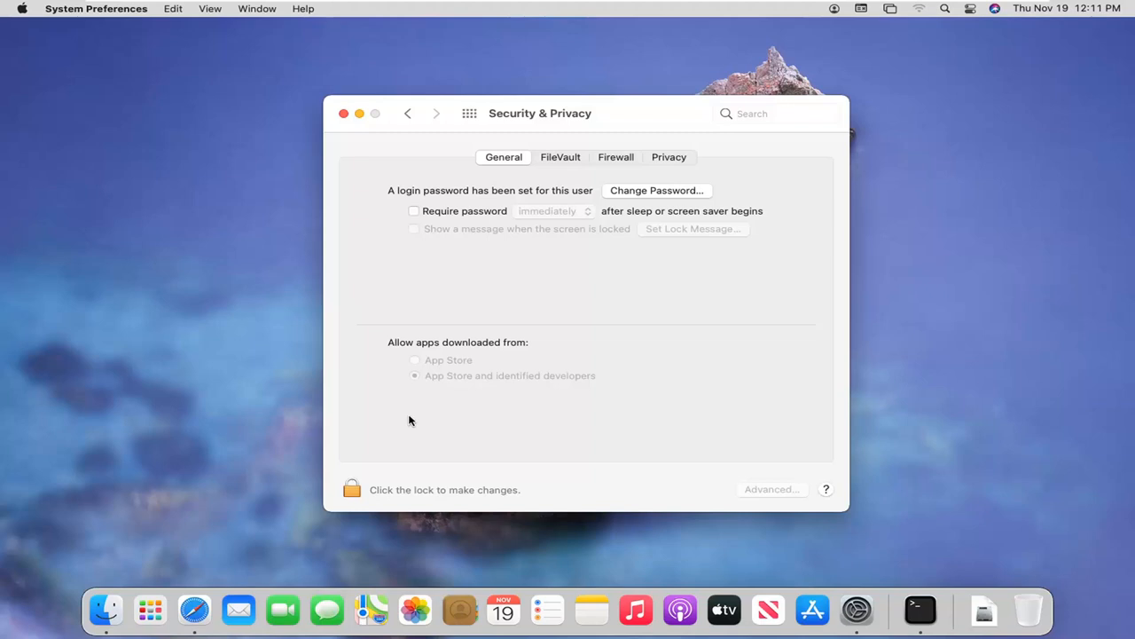
pyautogui.moveTo(408, 387)
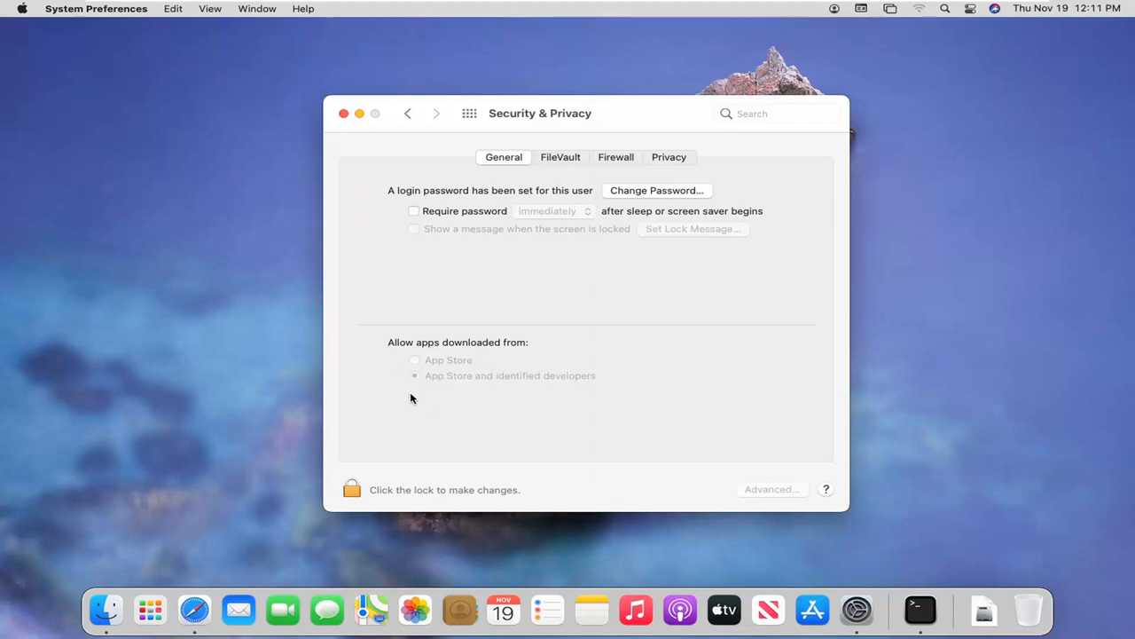
pyautogui.moveTo(431, 397)
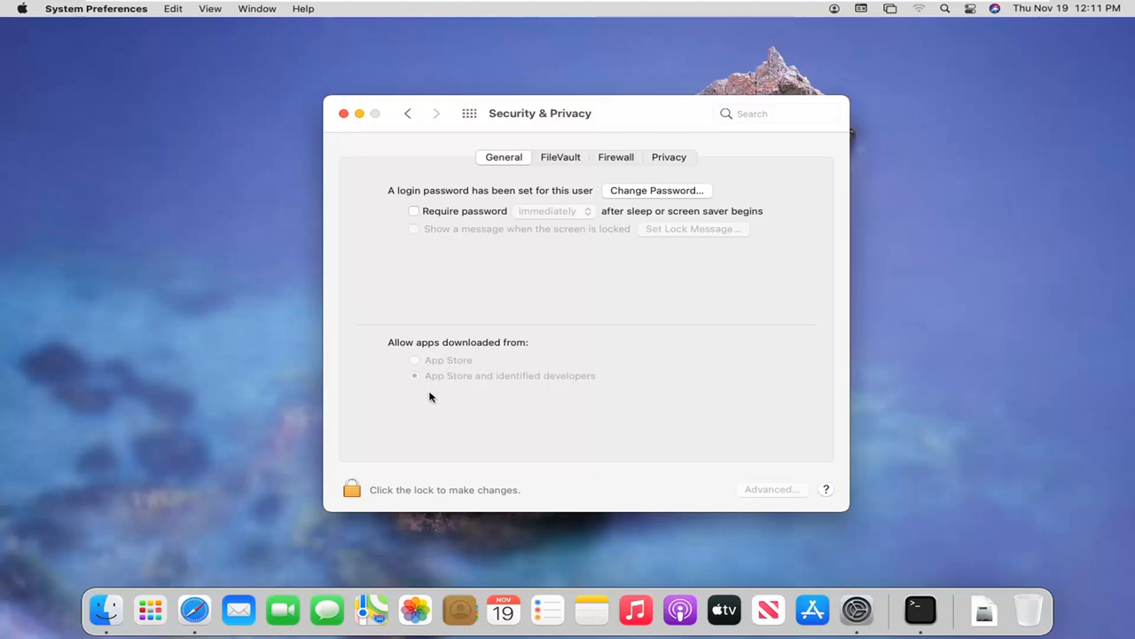
pyautogui.moveTo(450, 385)
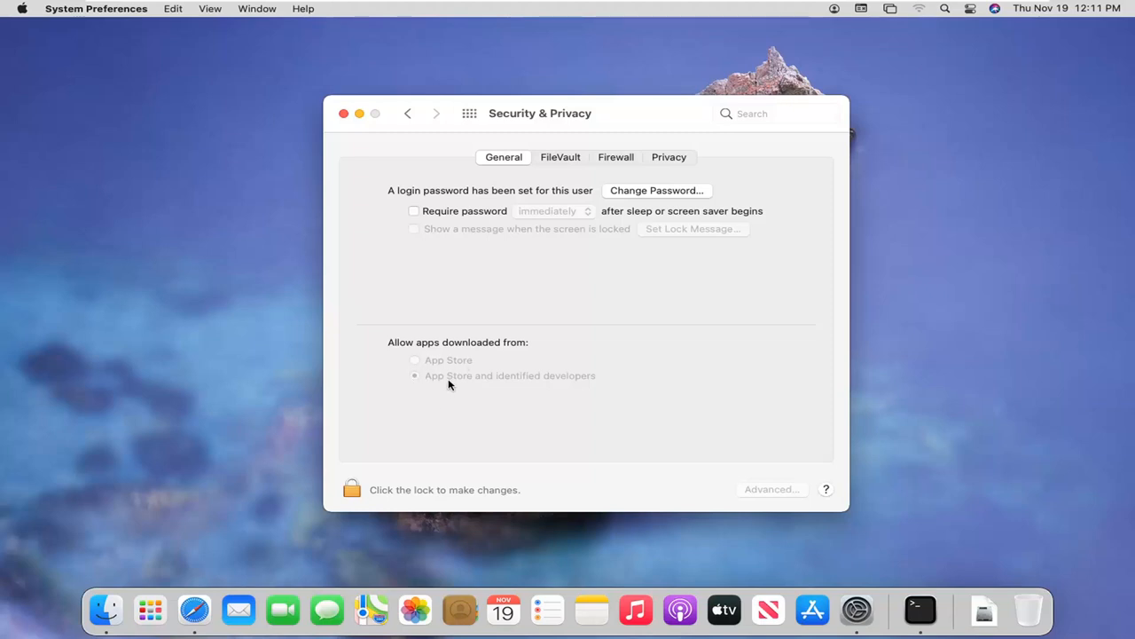
pyautogui.moveTo(422, 385)
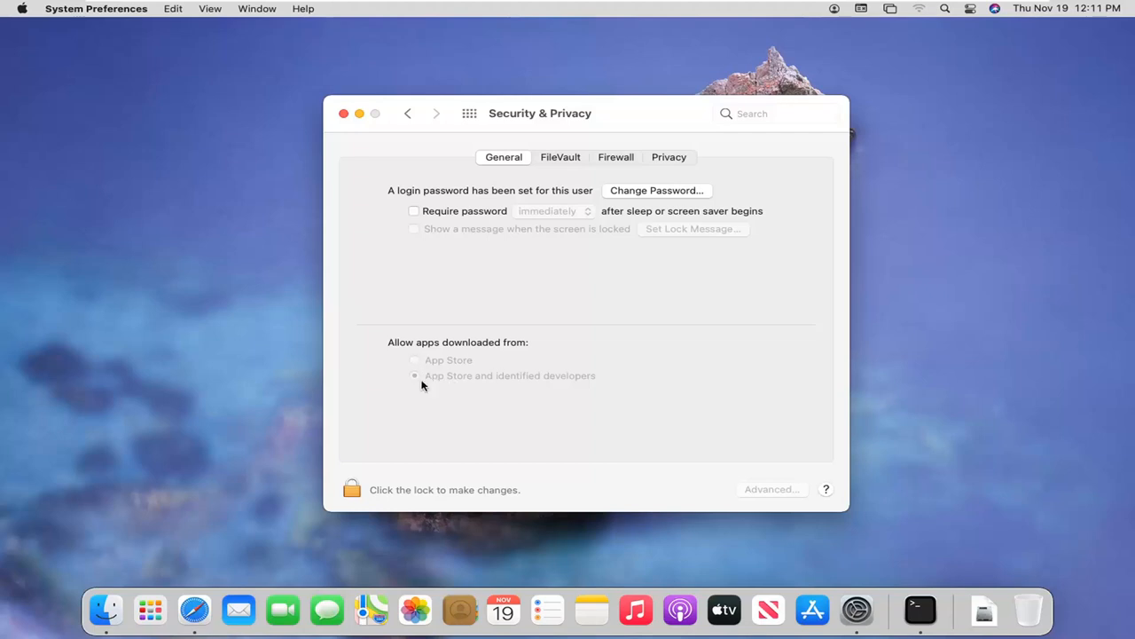
pyautogui.moveTo(362, 153)
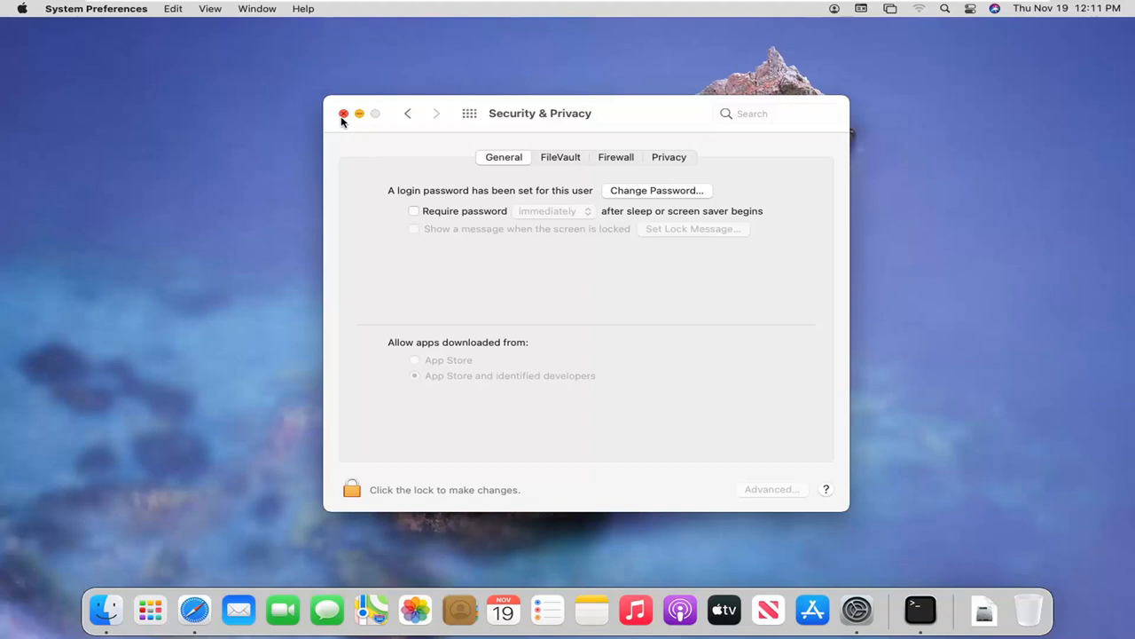
pyautogui.click(345, 114)
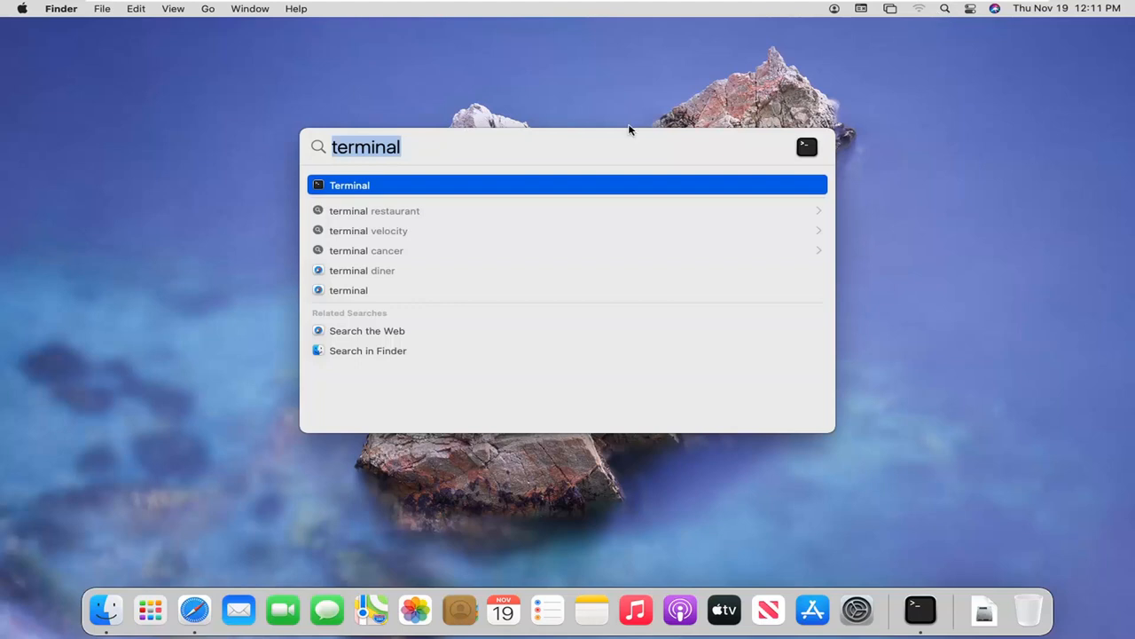
# Search Spotlight for 'terminal' and launch the Terminal app from the results.
pyautogui.click(365, 149)
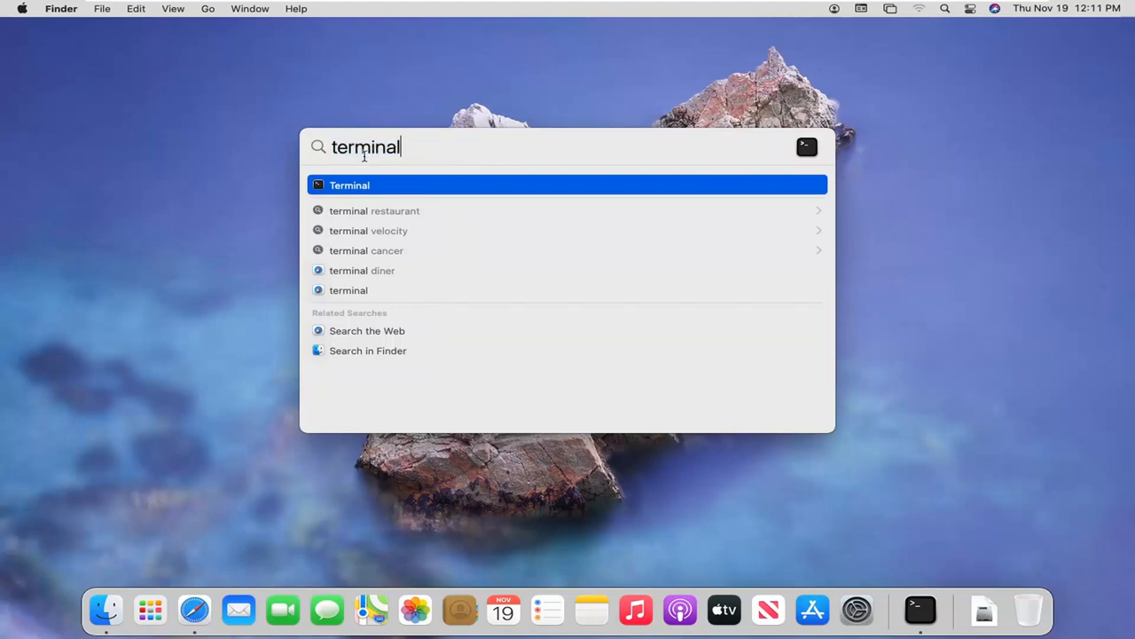
pyautogui.moveTo(362, 192)
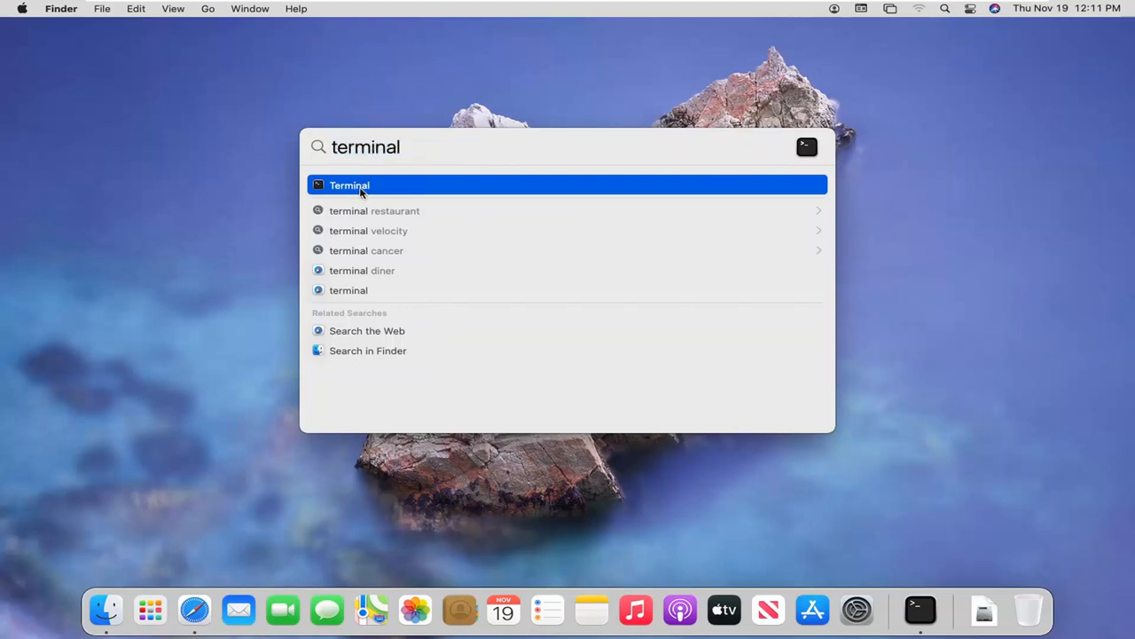
pyautogui.click(348, 184)
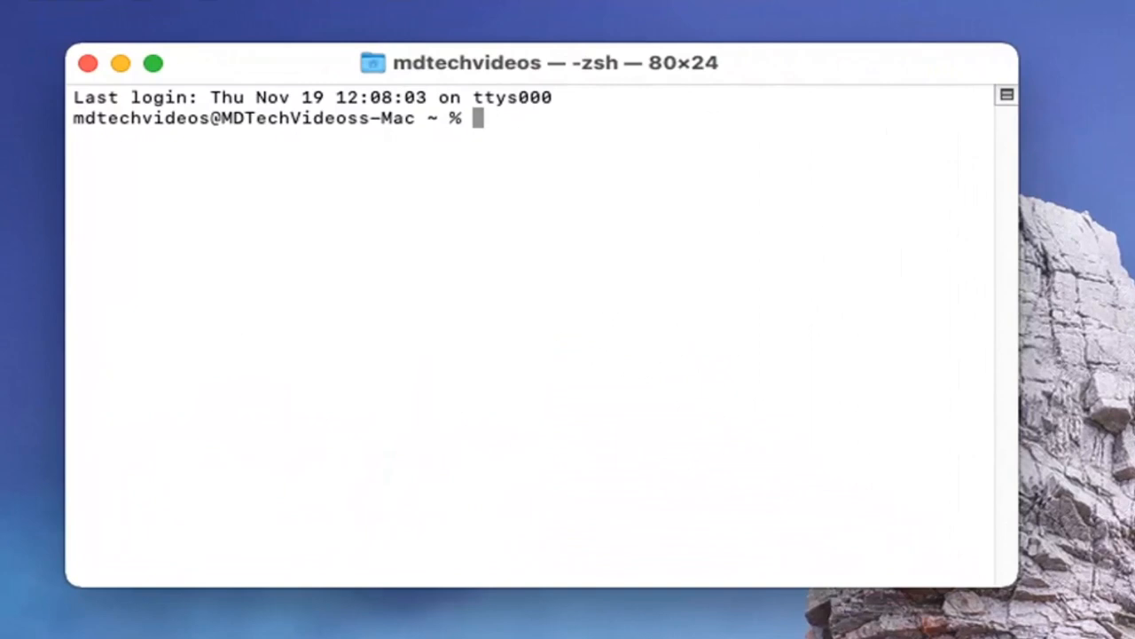
pyautogui.moveTo(1121, 189)
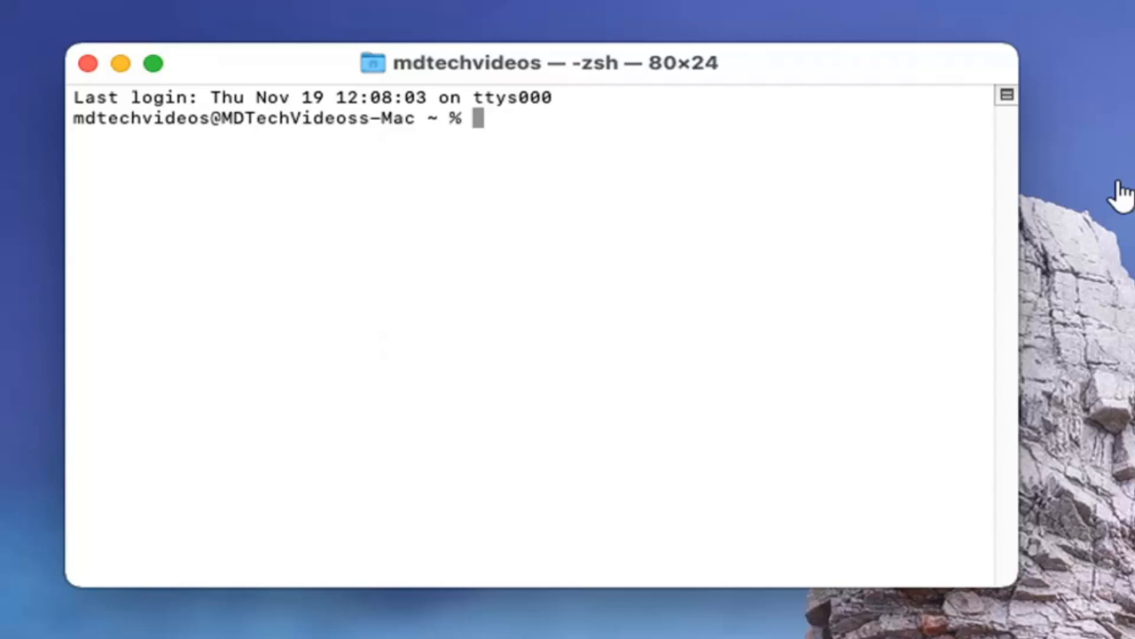
pyautogui.moveTo(603, 144)
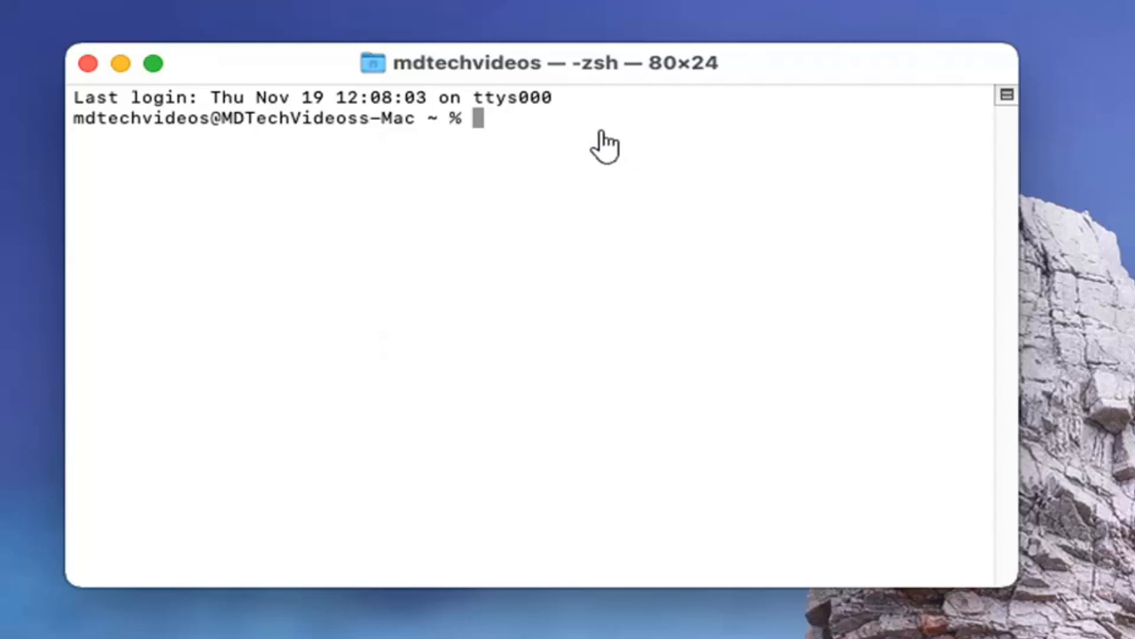
pyautogui.moveTo(483, 135)
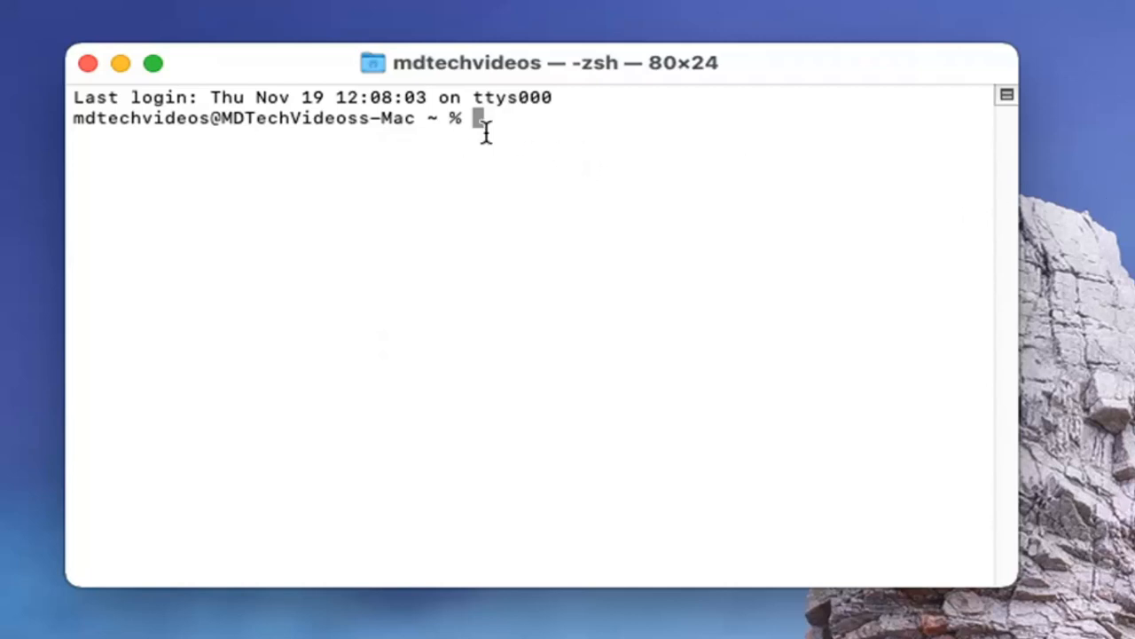
pyautogui.moveTo(596, 355)
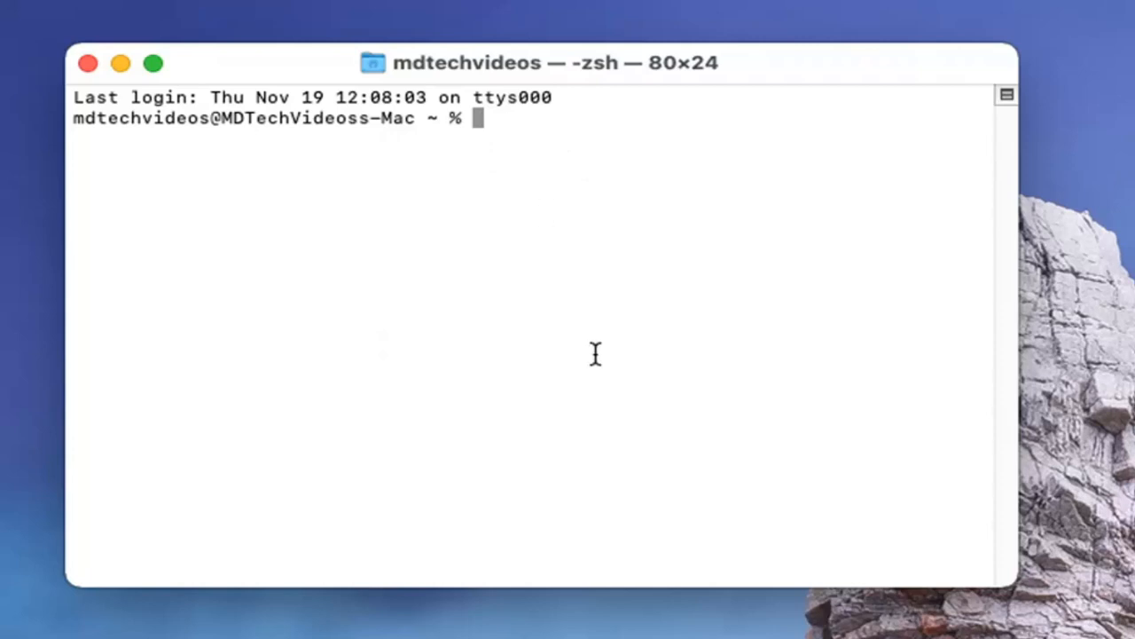
# Write 'sudo spctl --master-disable' at the zsh prompt without running it.
pyautogui.write('s')
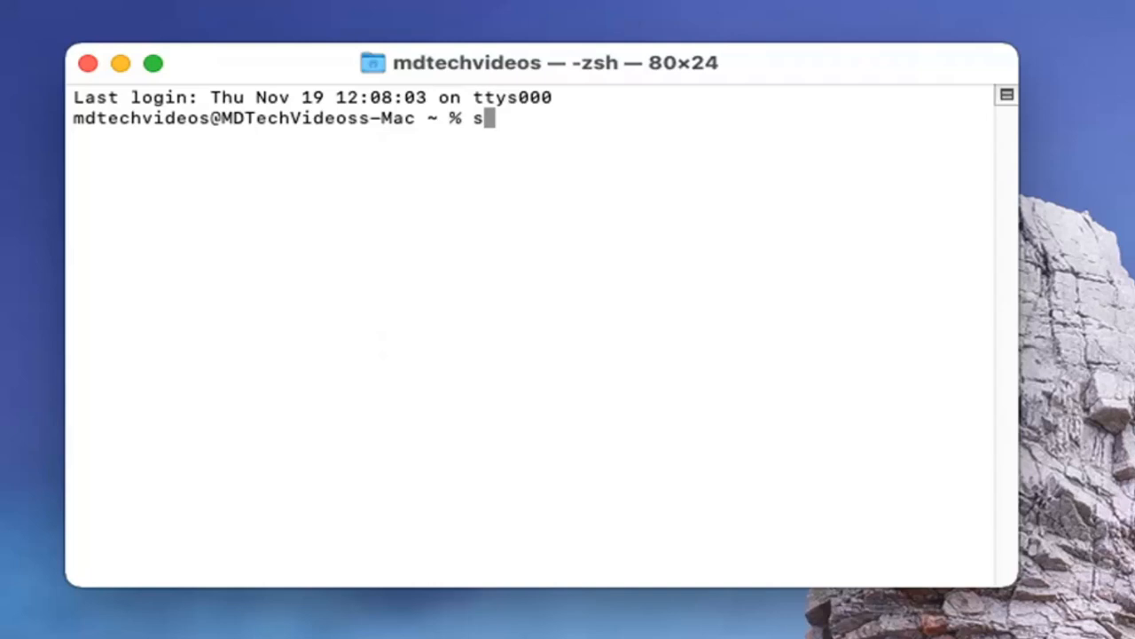
pyautogui.write('u')
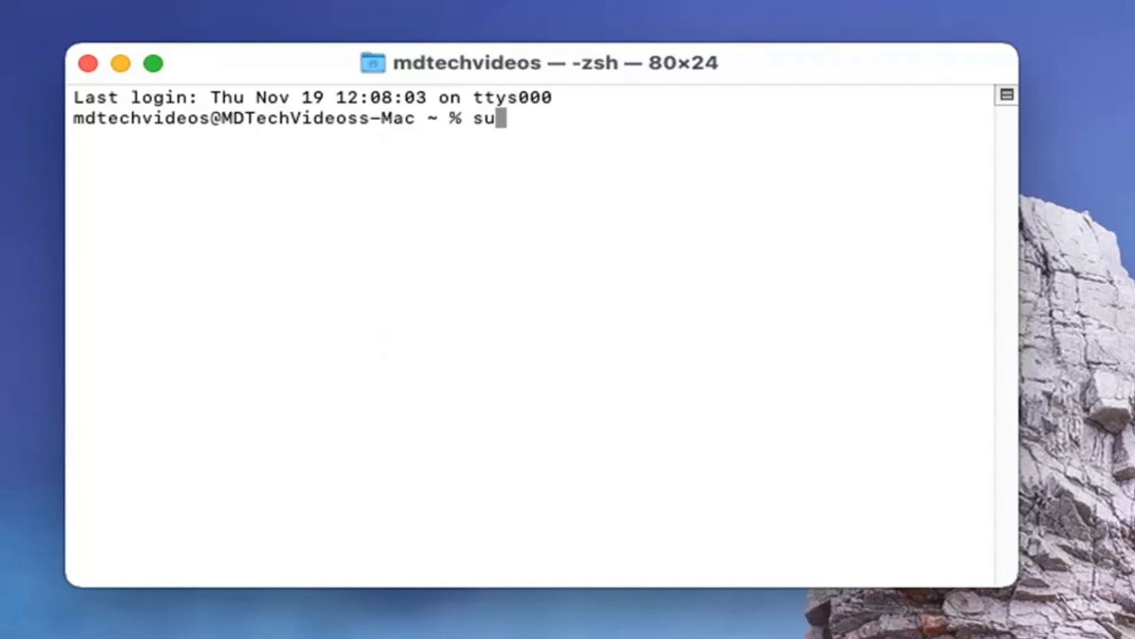
pyautogui.write('do')
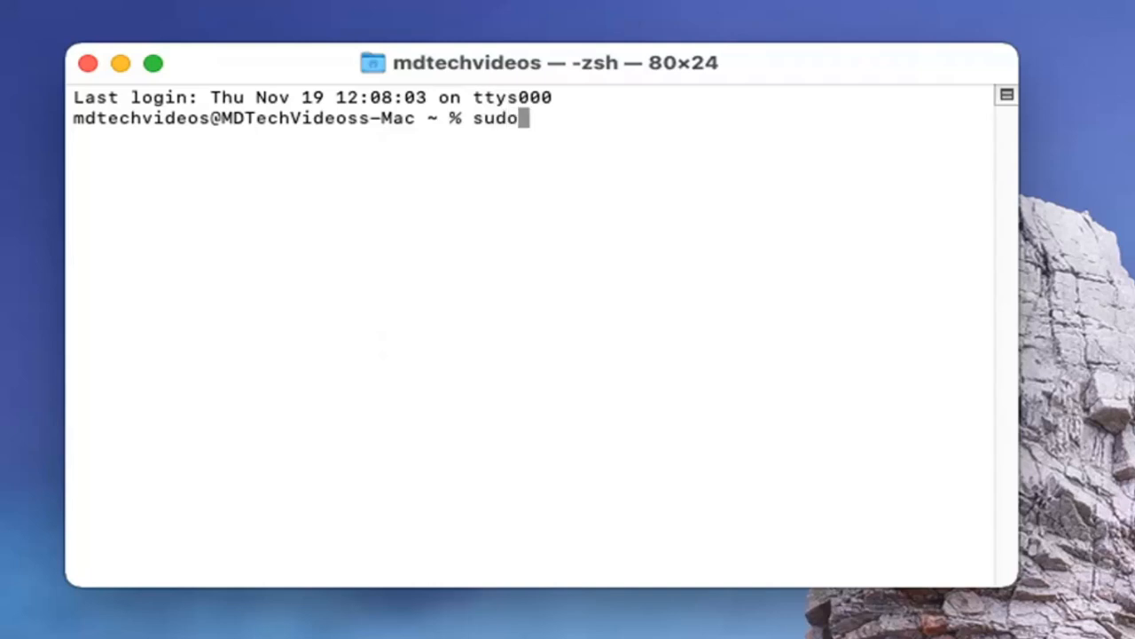
pyautogui.write('sp')
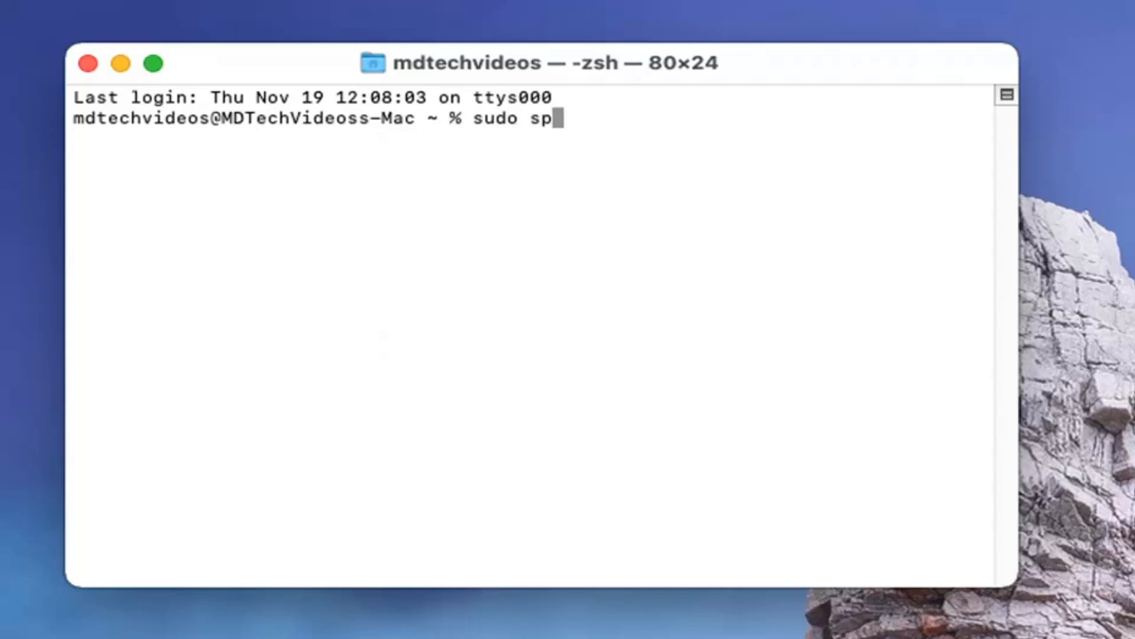
pyautogui.write('ctl')
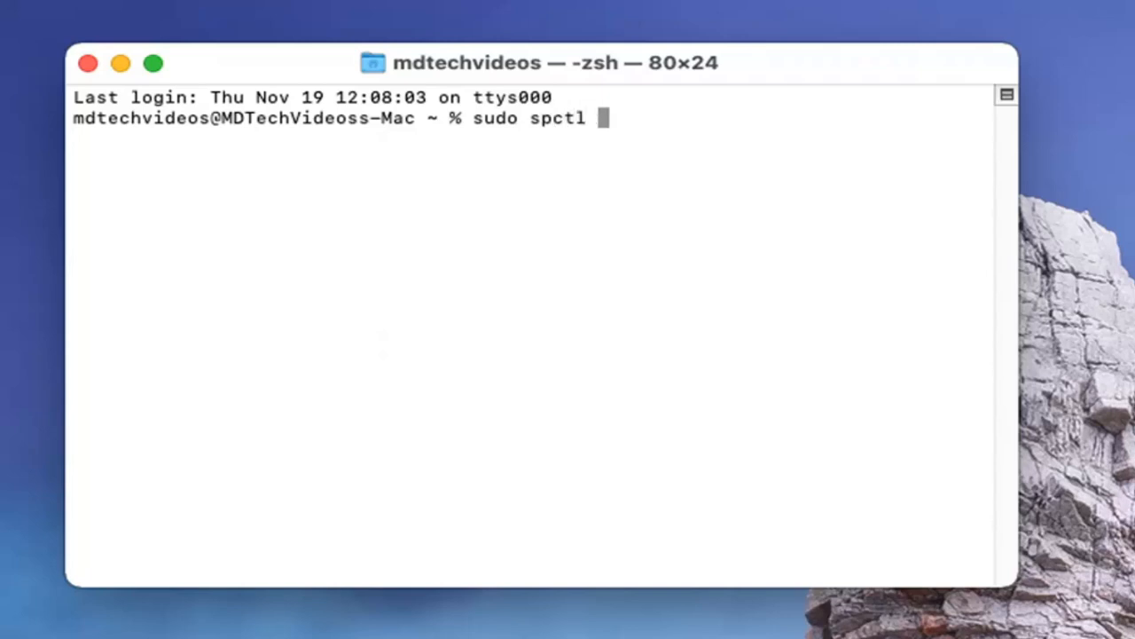
pyautogui.write('--')
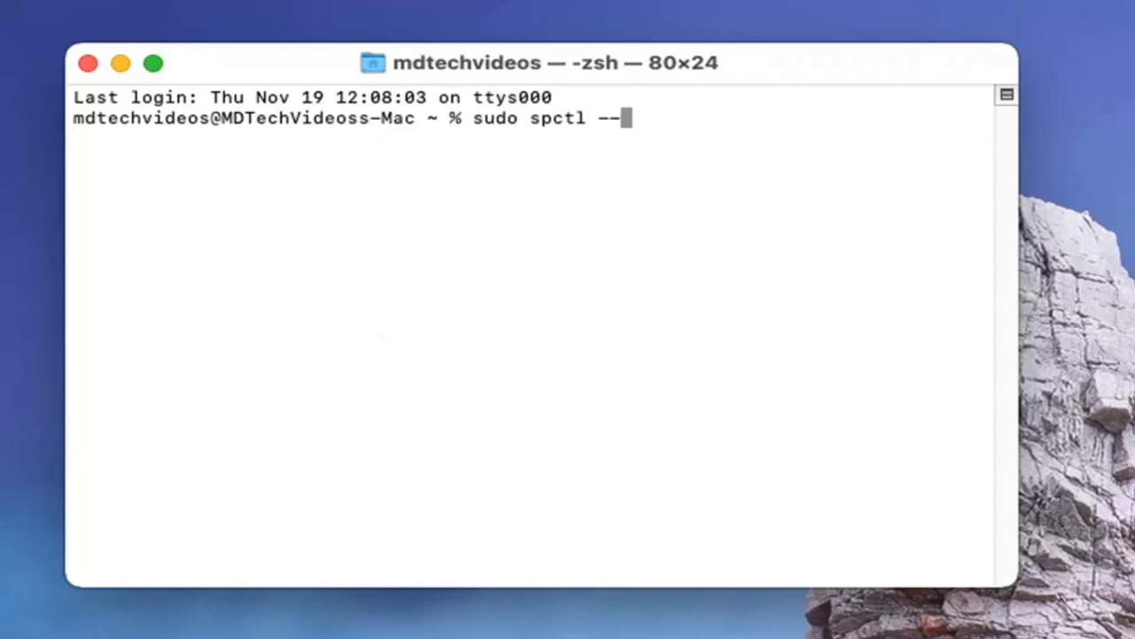
pyautogui.write('master')
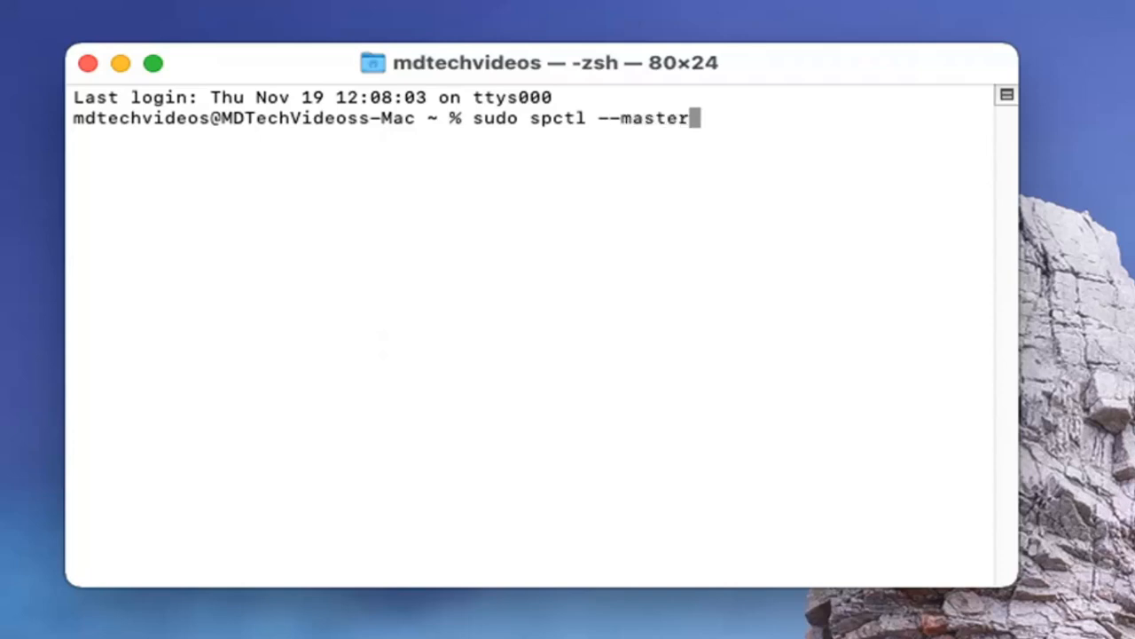
pyautogui.write('-')
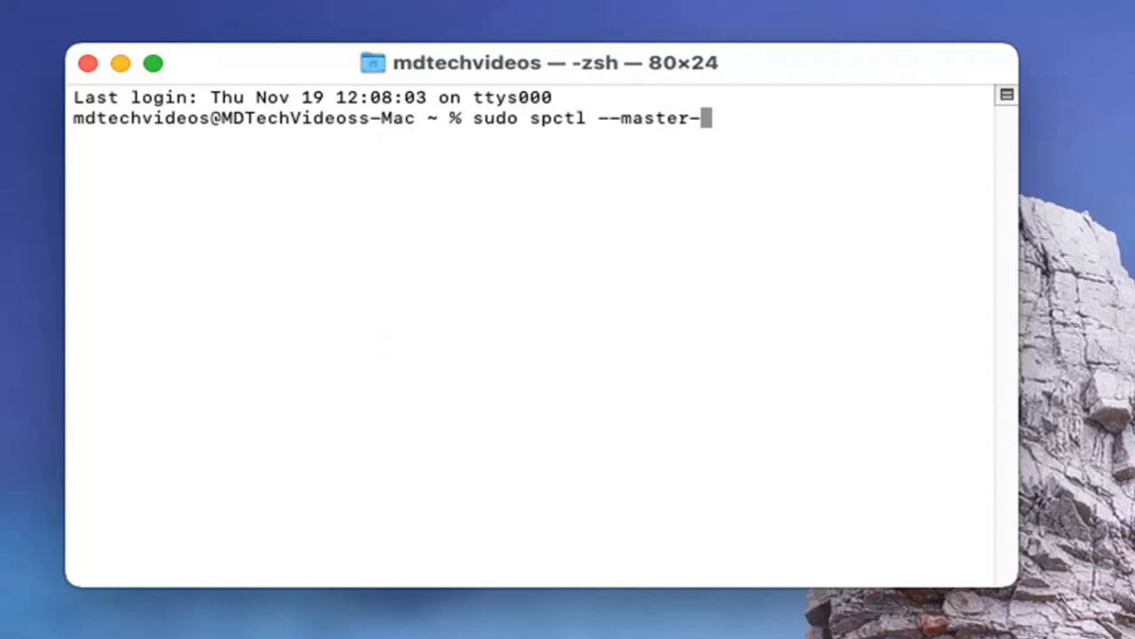
pyautogui.write('disable')
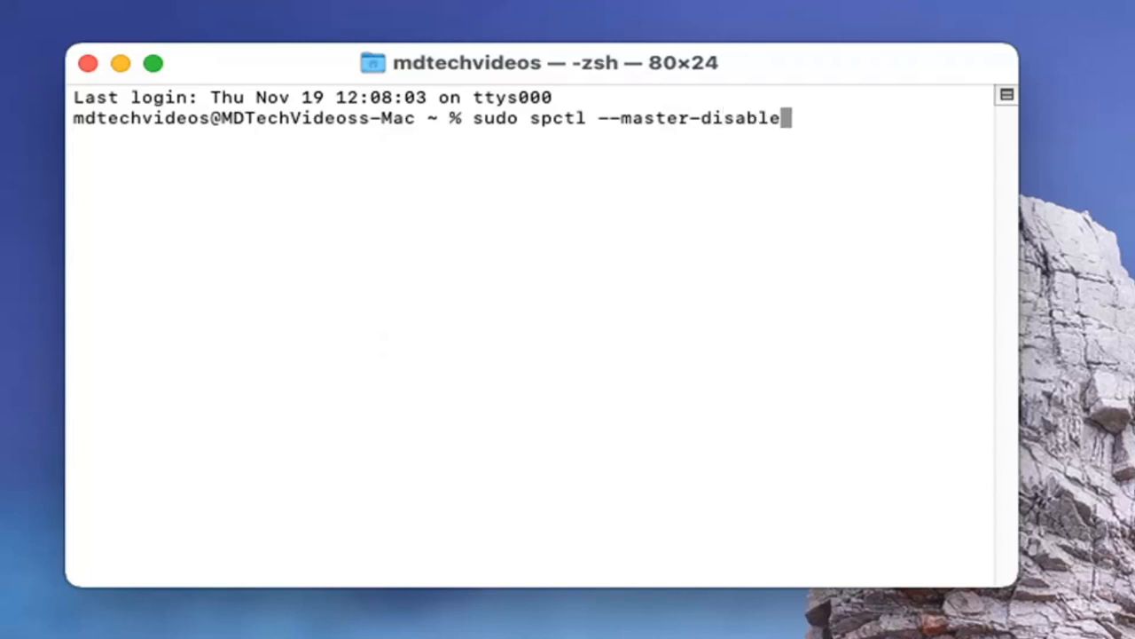
pyautogui.moveTo(517, 241)
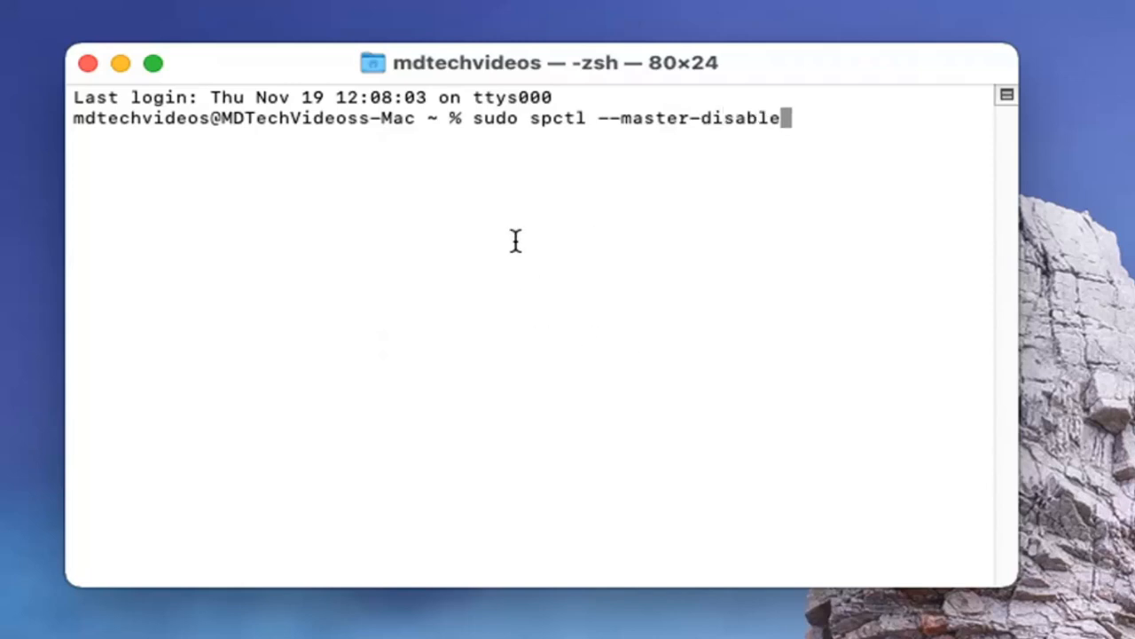
pyautogui.moveTo(738, 138)
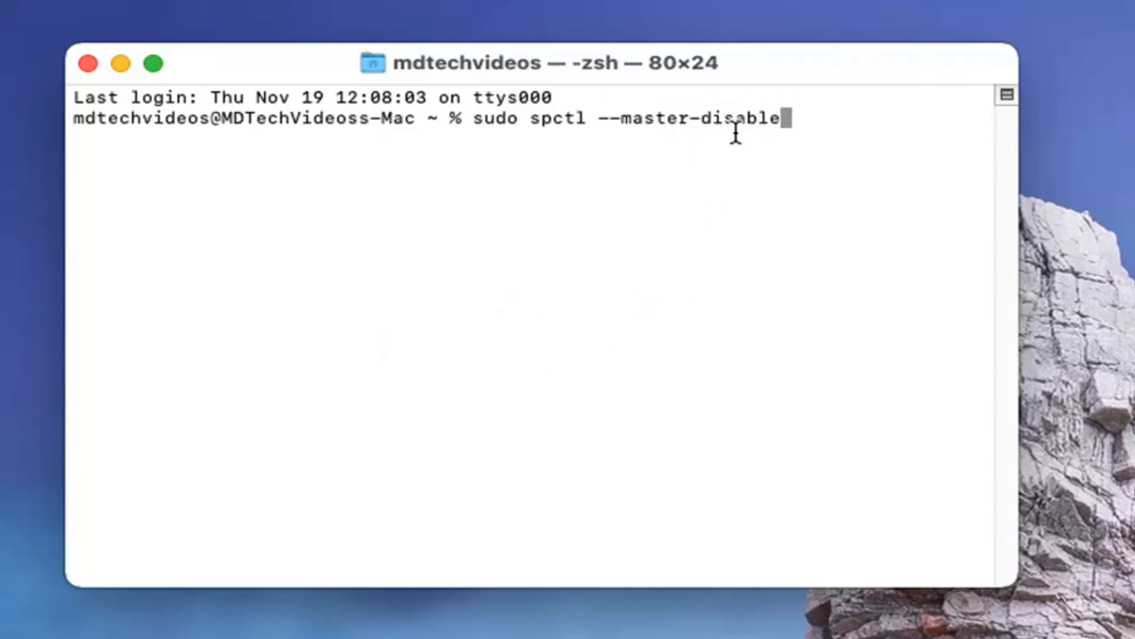
pyautogui.moveTo(717, 144)
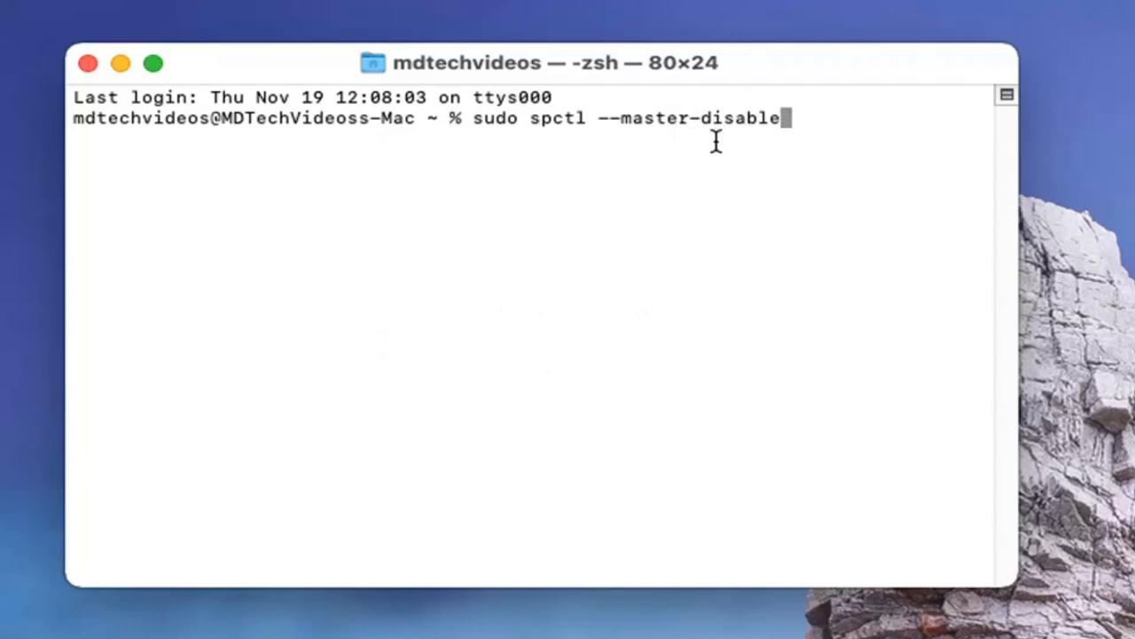
pyautogui.moveTo(511, 186)
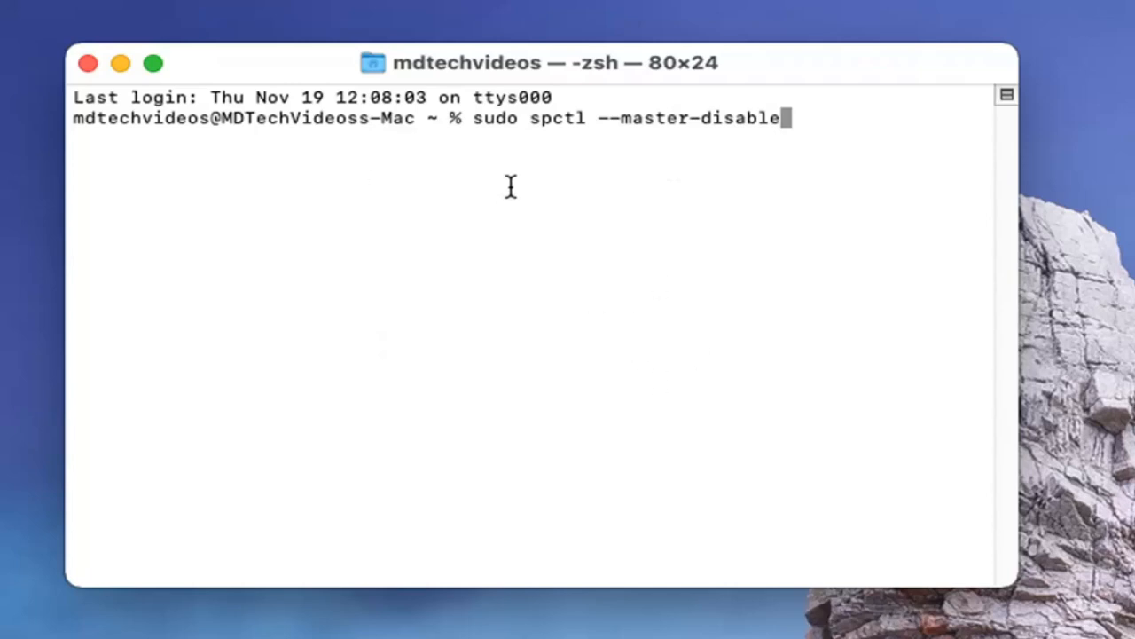
pyautogui.moveTo(724, 228)
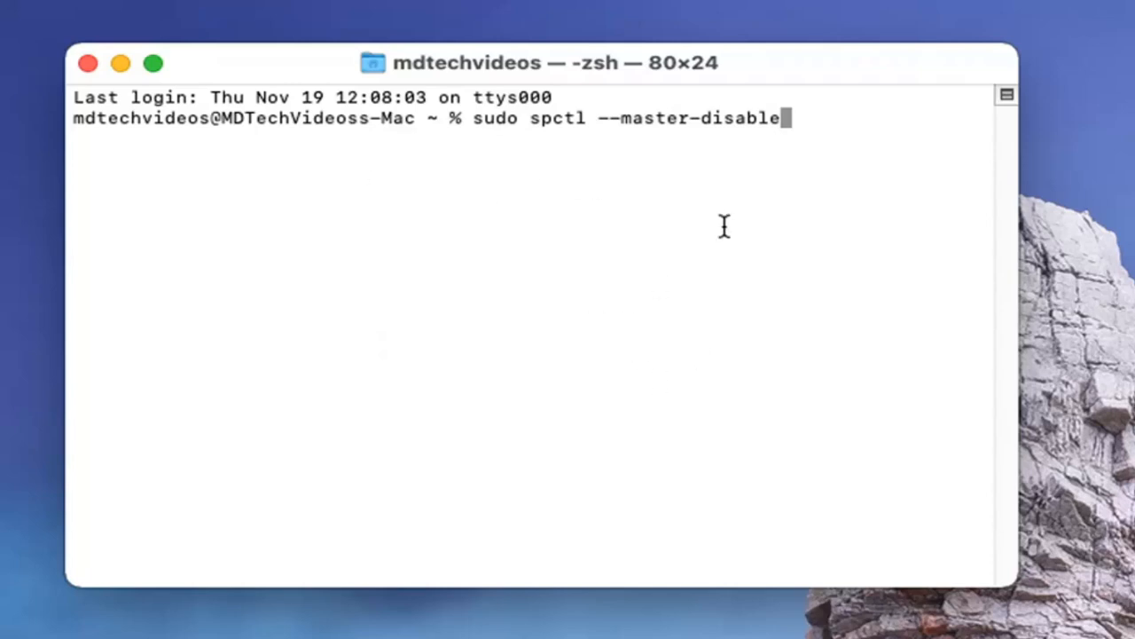
pyautogui.moveTo(864, 169)
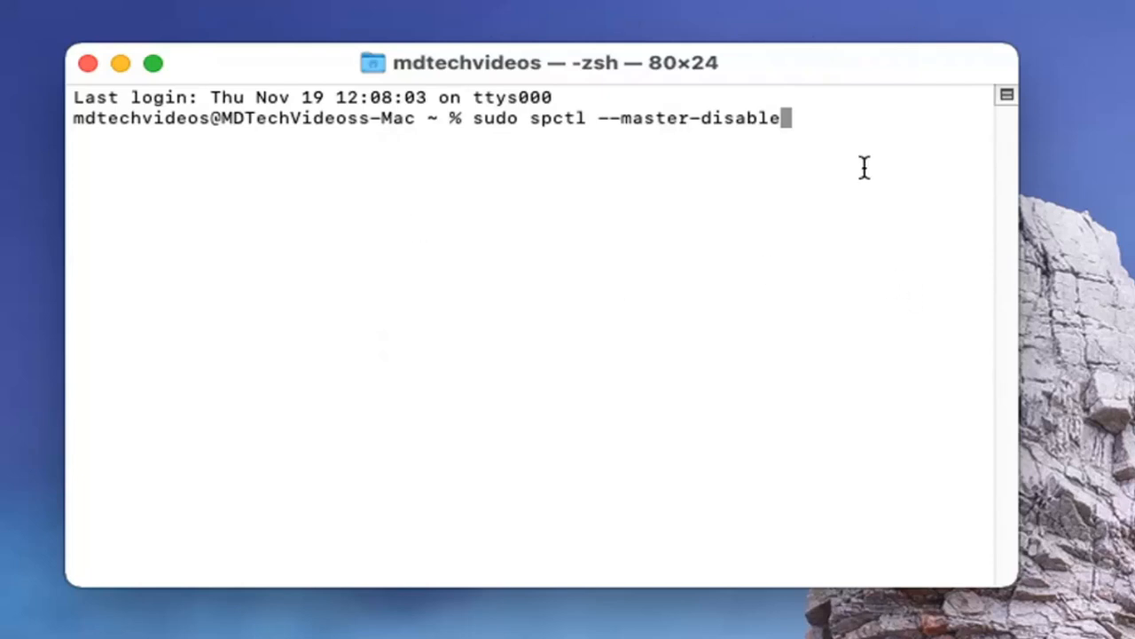
# Run the sudo spctl --master-disable command so it asks for the admin password.
pyautogui.press('Return')
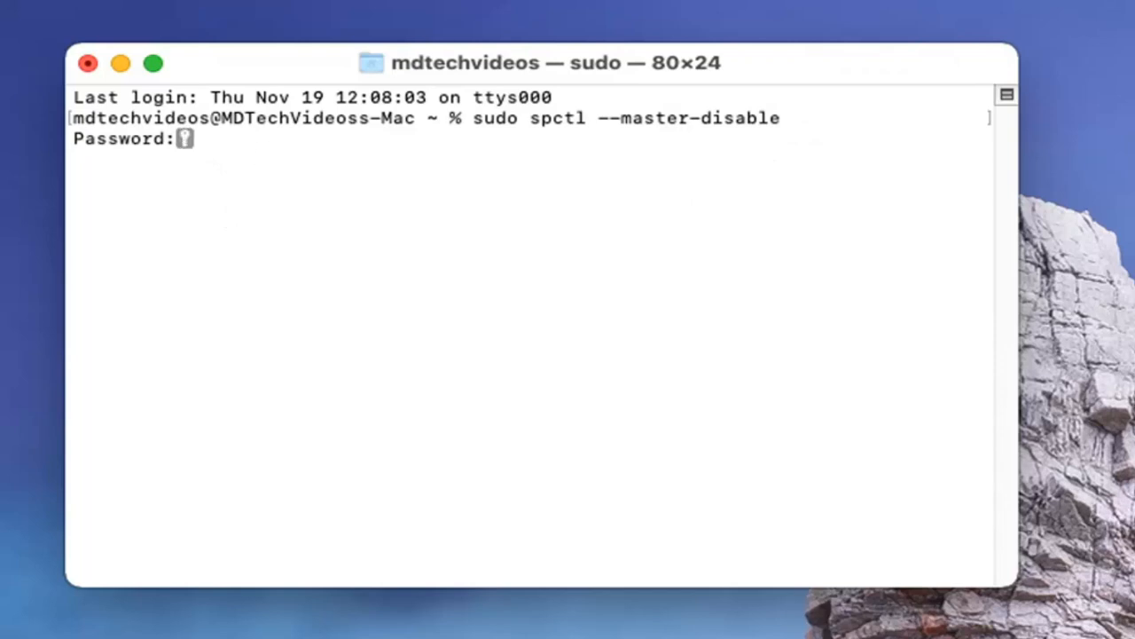
pyautogui.moveTo(424, 124)
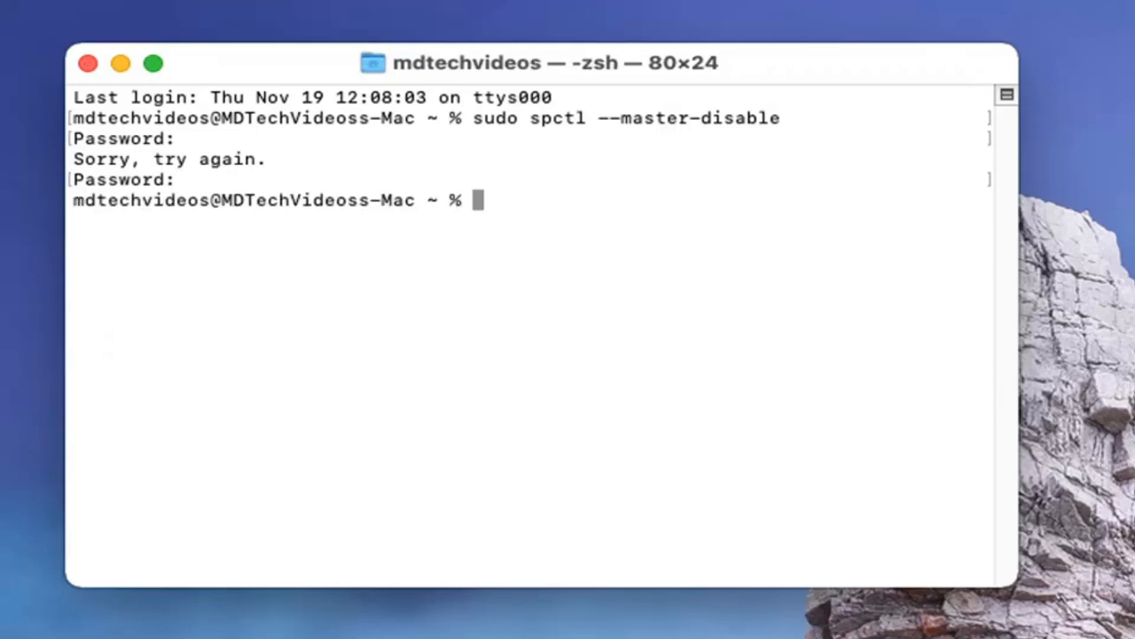
pyautogui.moveTo(305, 118)
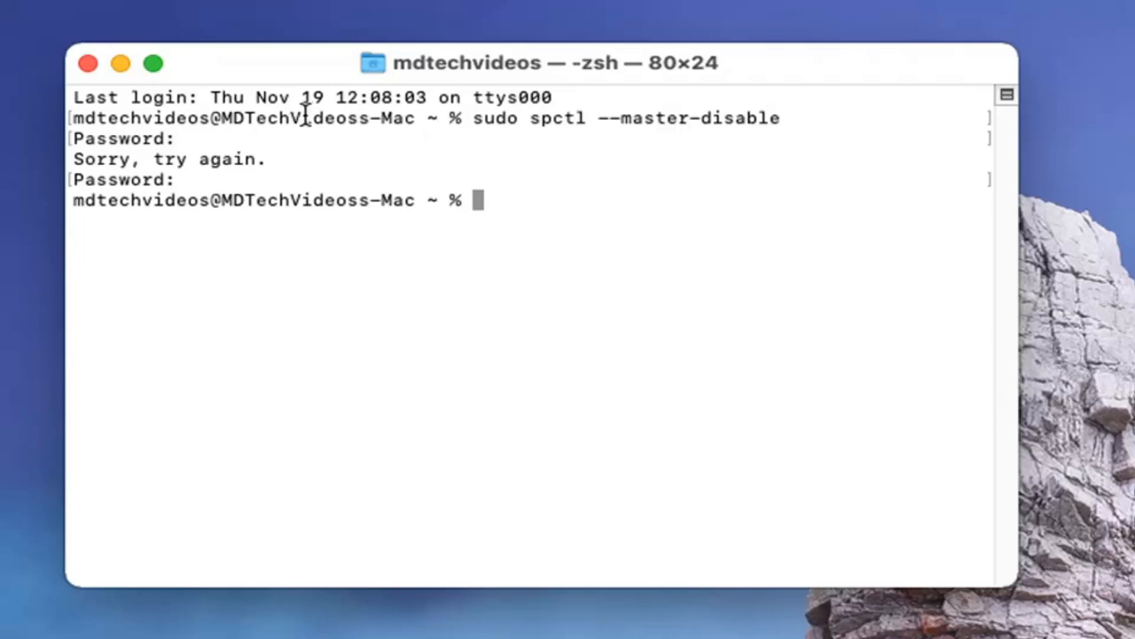
pyautogui.moveTo(160, 7)
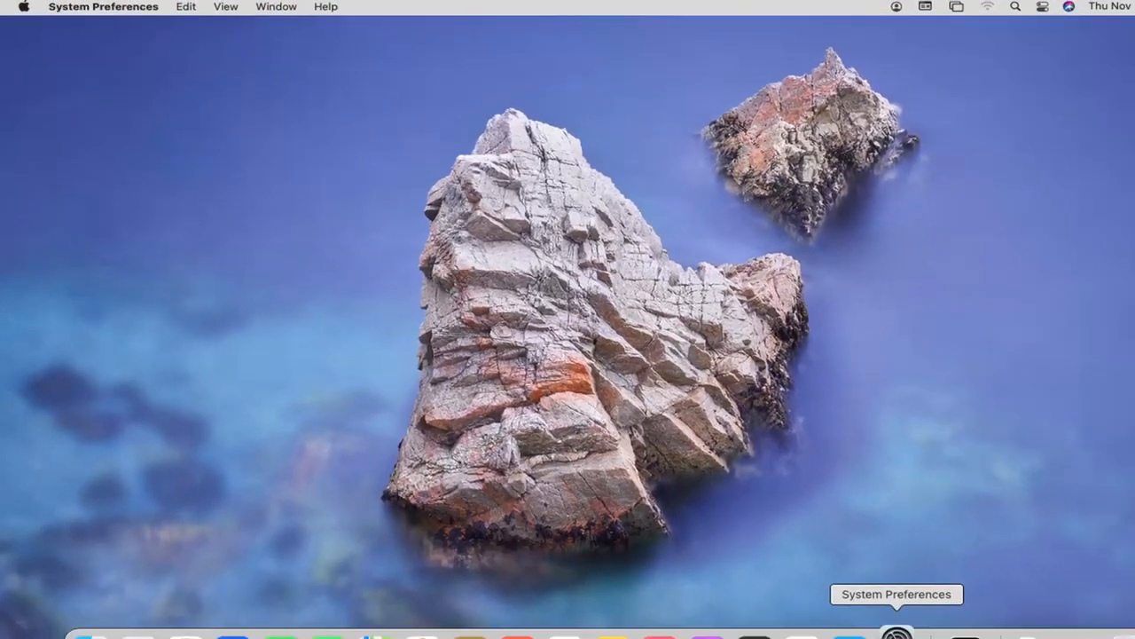
# Reopen Security & Privacy in System Preferences and start unlocking it via the lock icon.
pyautogui.click(898, 637)
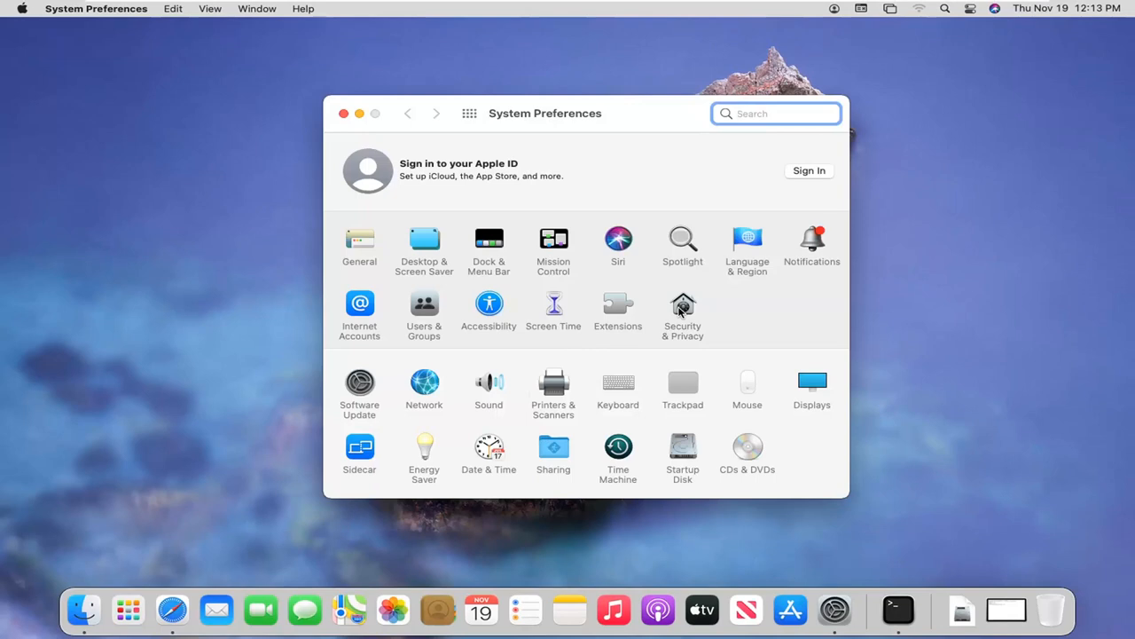
pyautogui.click(682, 305)
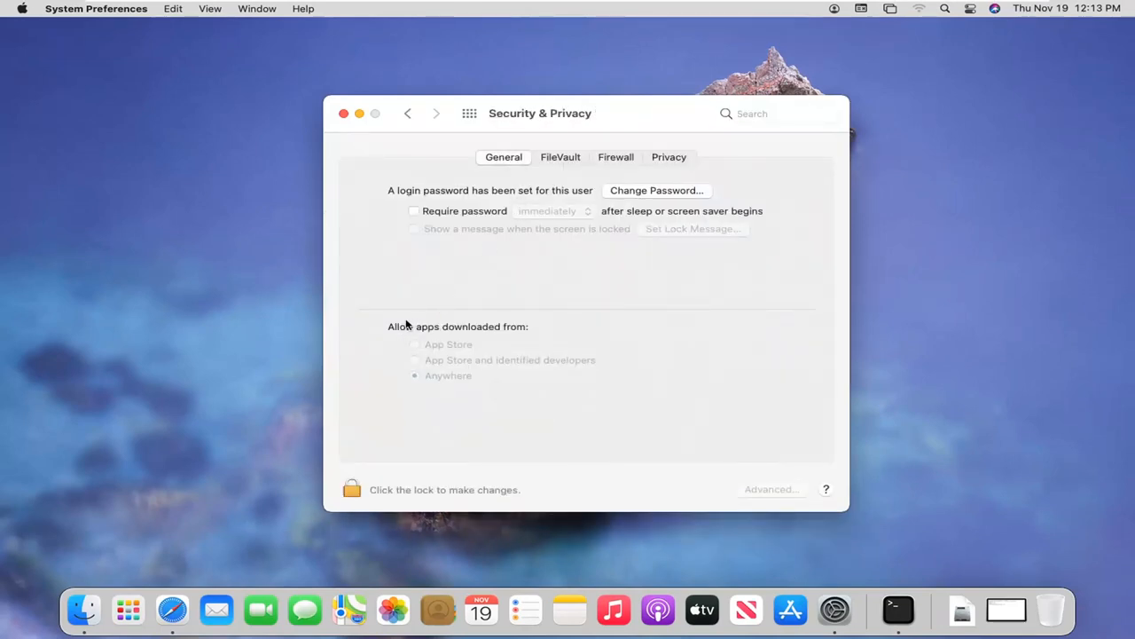
pyautogui.moveTo(447, 362)
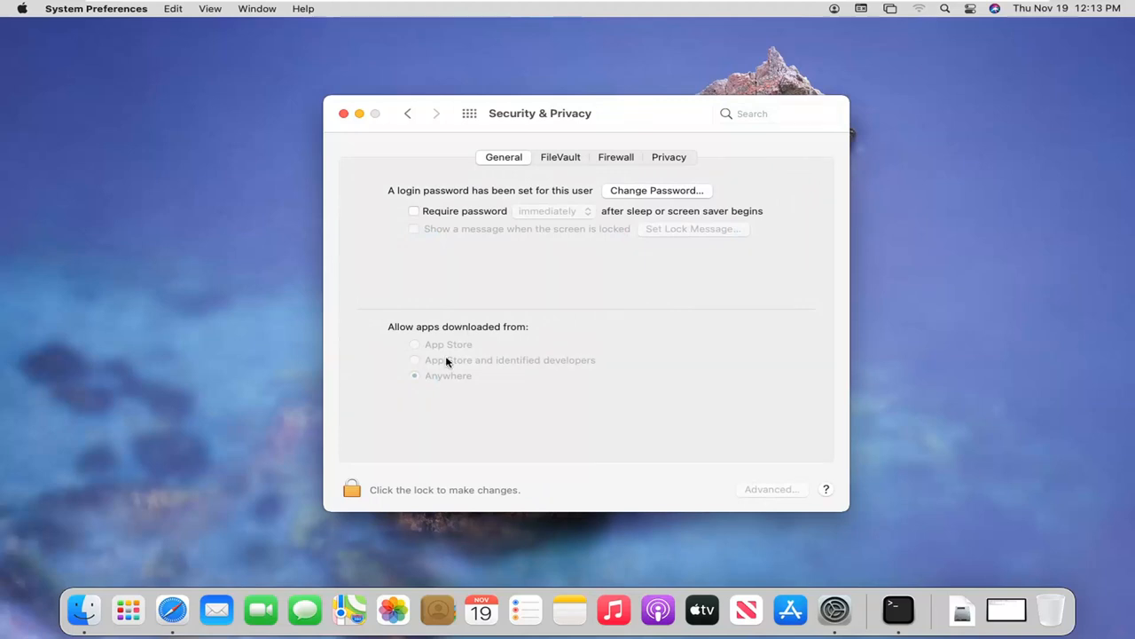
pyautogui.moveTo(435, 377)
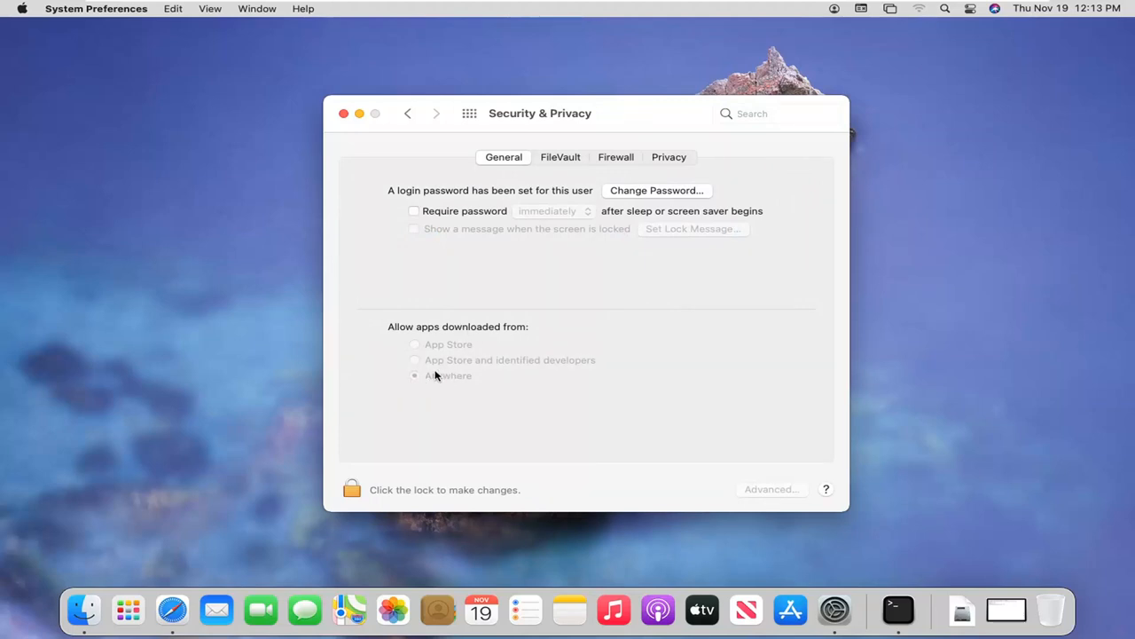
pyautogui.click(351, 489)
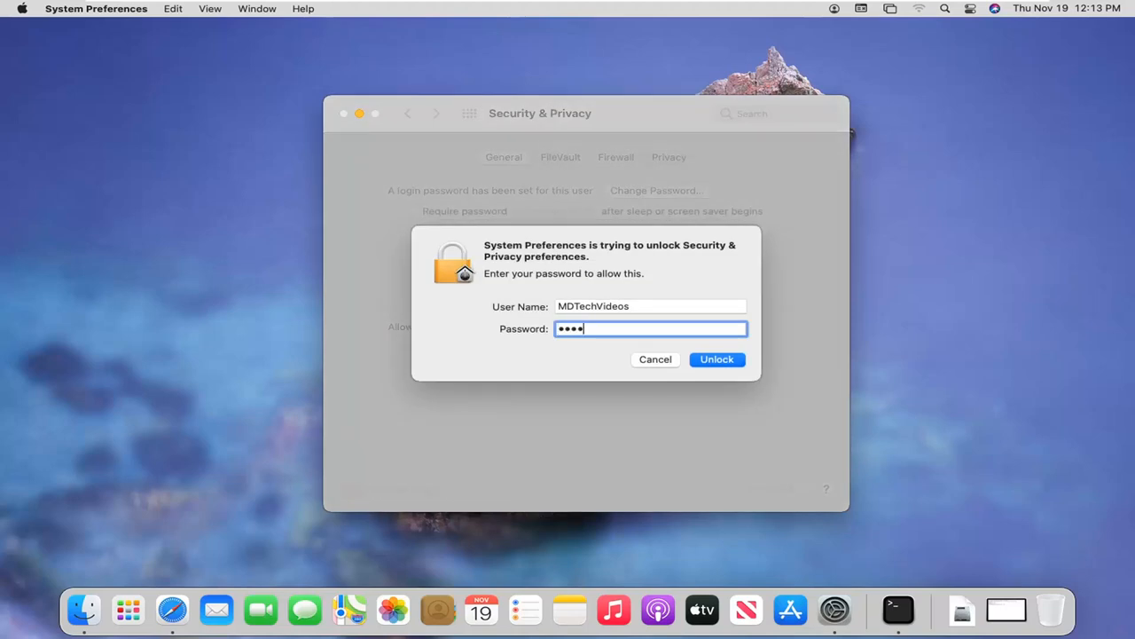
# Unlock the pane, select 'Anywhere' under Allow apps downloaded from, and close the window.
pyautogui.click(717, 359)
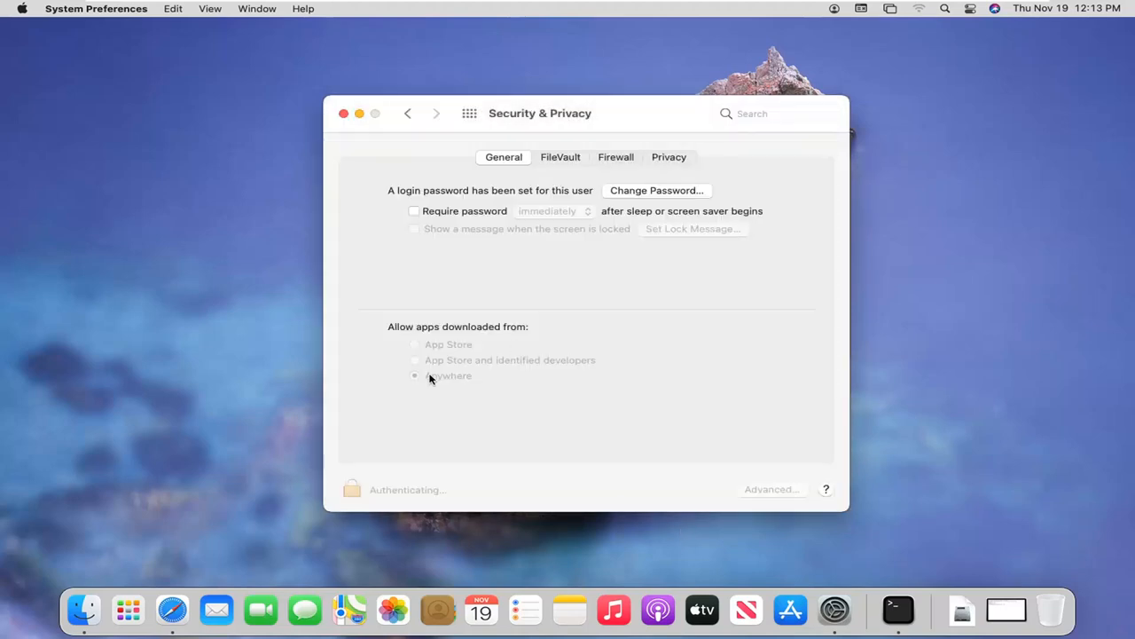
pyautogui.click(415, 376)
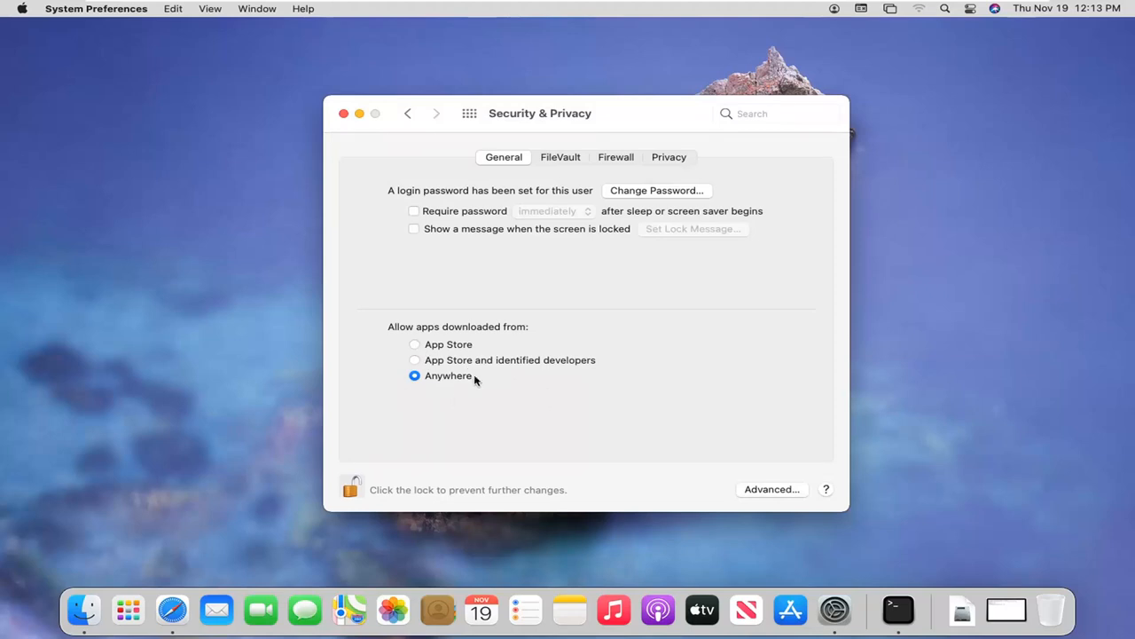
pyautogui.moveTo(408, 424)
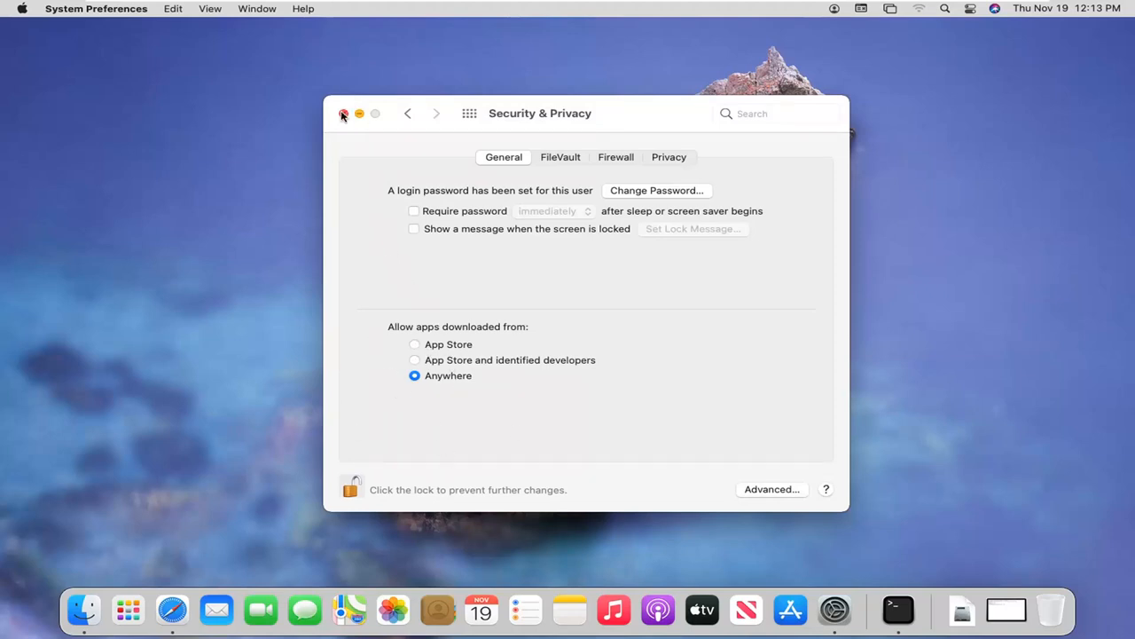
pyautogui.click(344, 113)
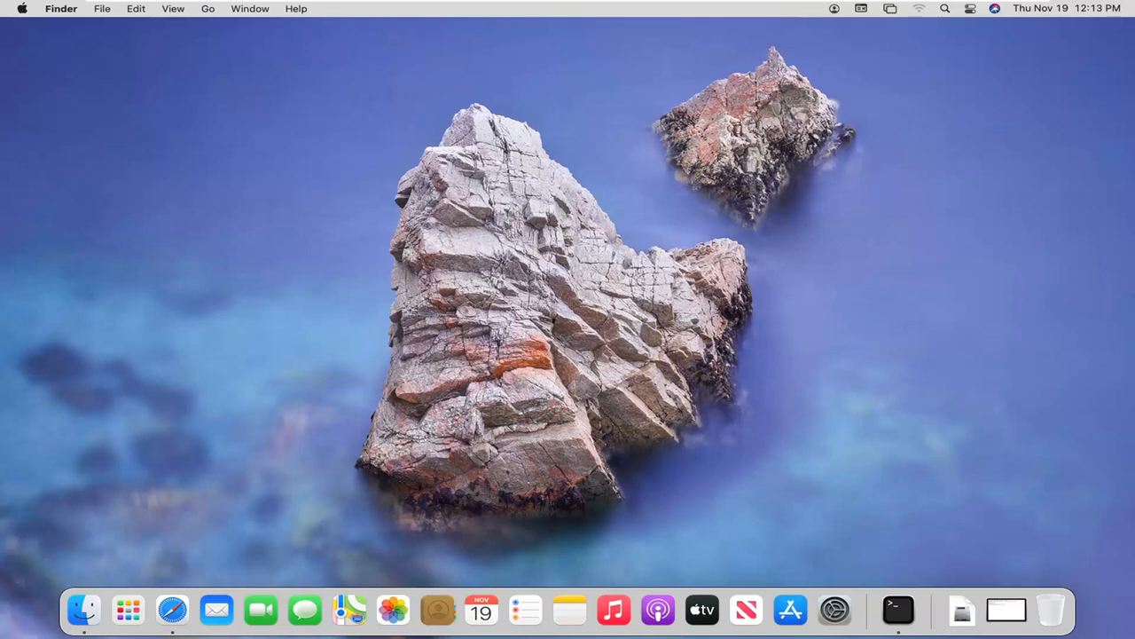